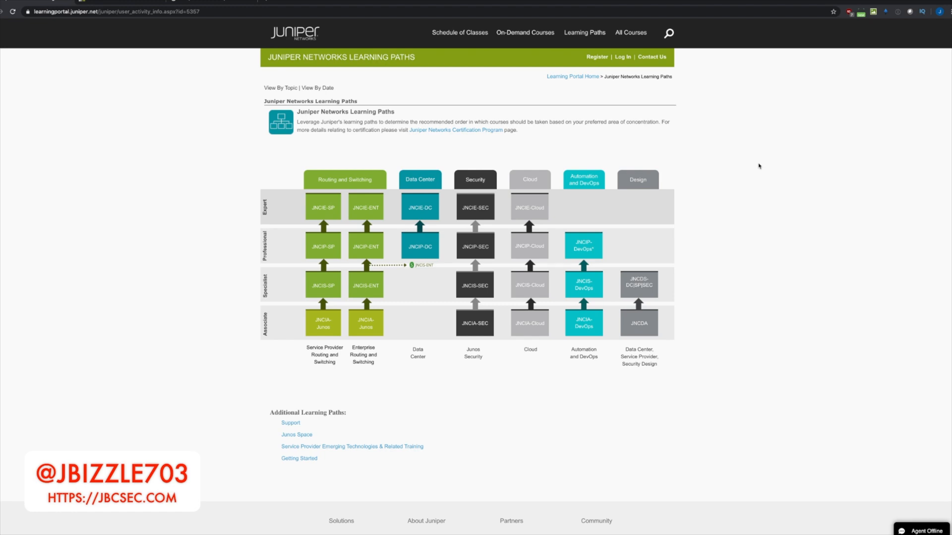
{"action": "mouse_move", "coordinate": [373, 182]}
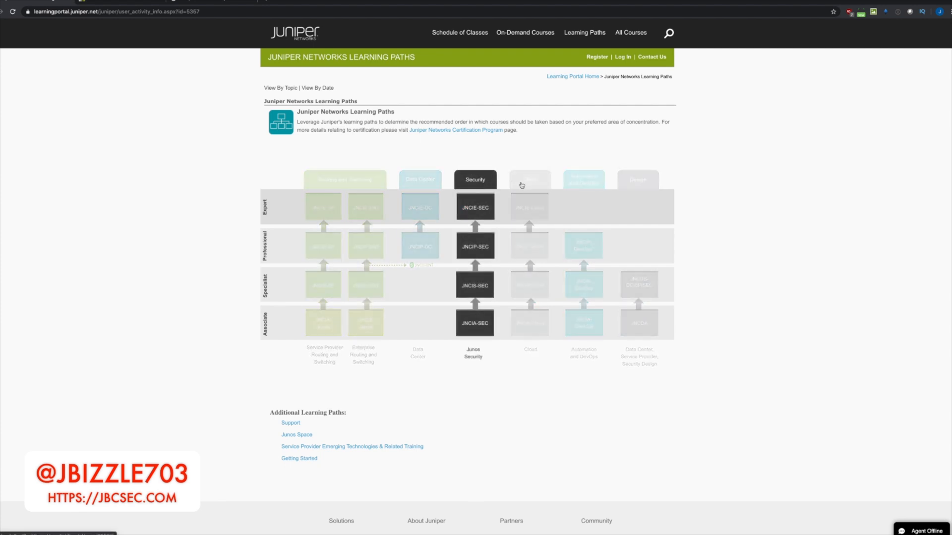
{"action": "left_click", "coordinate": [583, 179]}
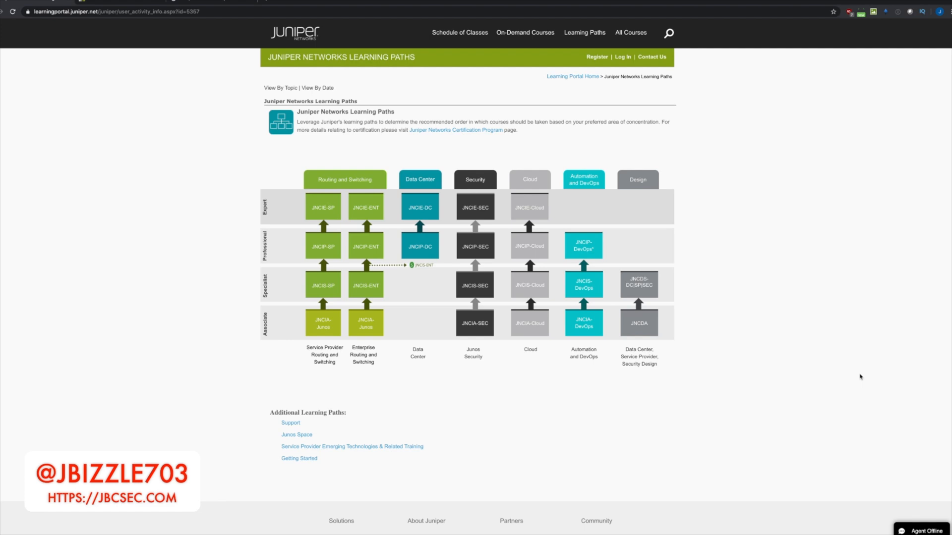
{"action": "mouse_move", "coordinate": [252, 328]}
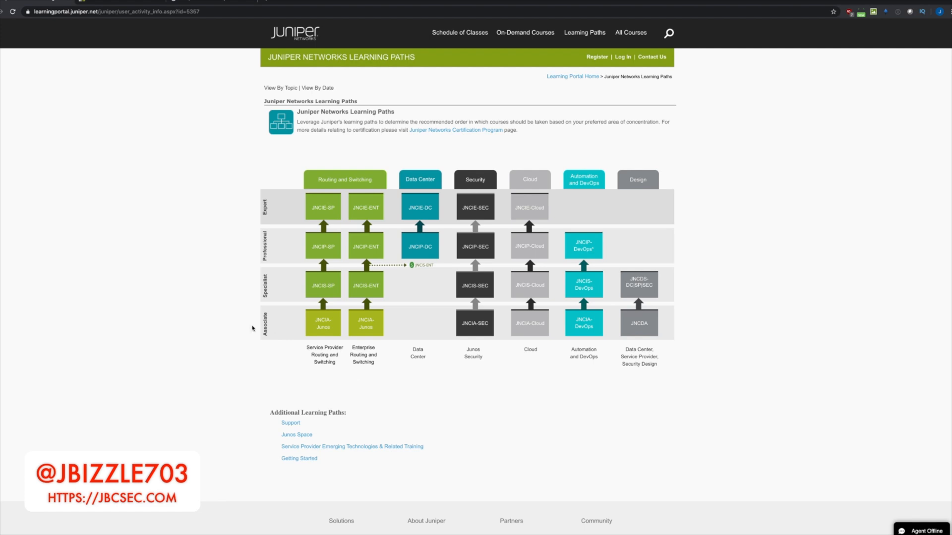
{"action": "mouse_move", "coordinate": [252, 328]}
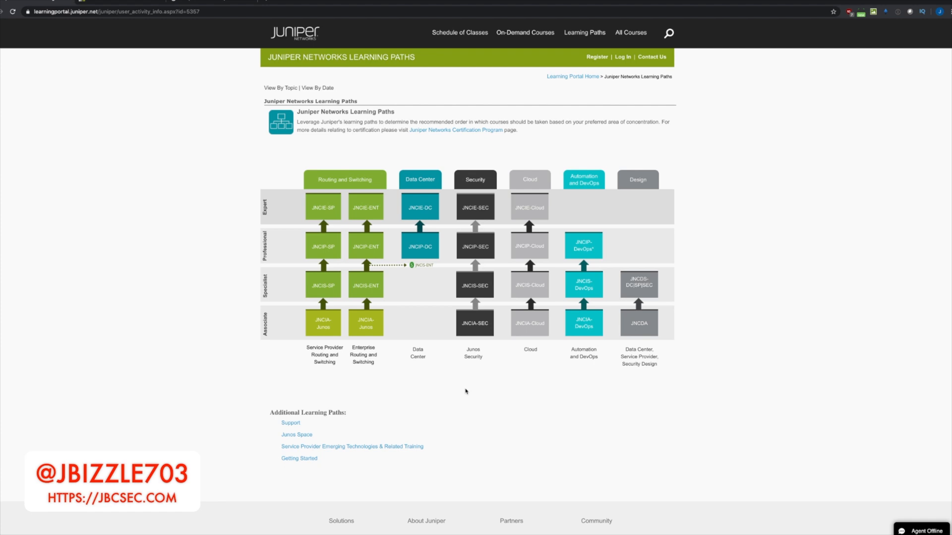
{"action": "mouse_move", "coordinate": [468, 389]}
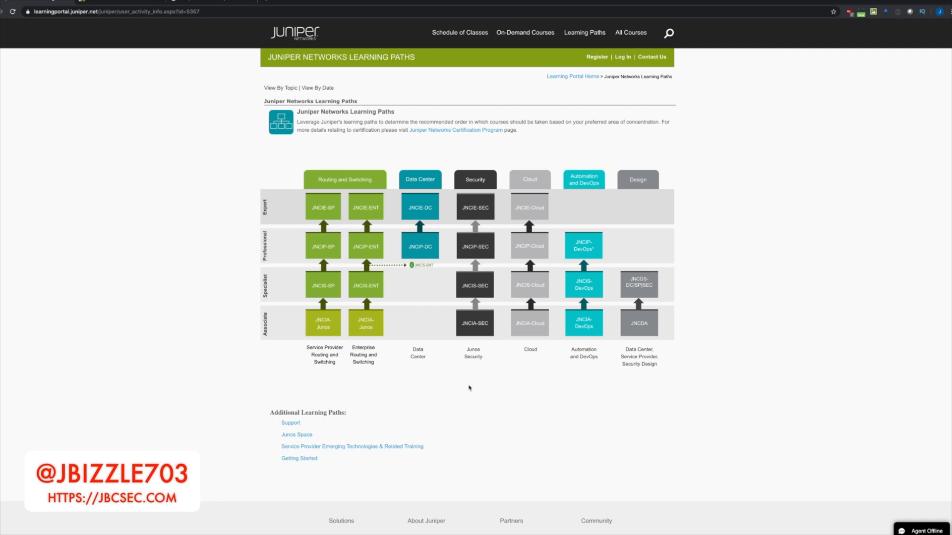
{"action": "mouse_move", "coordinate": [541, 394]}
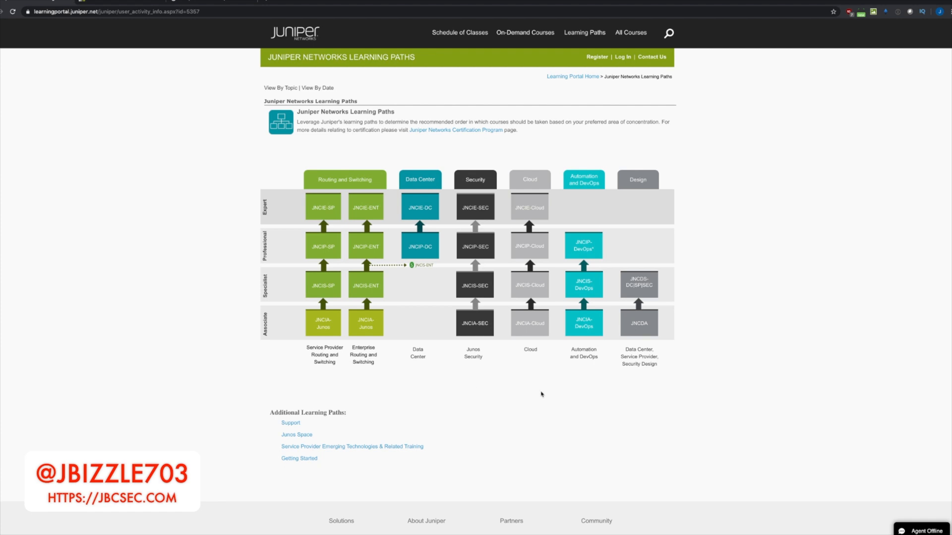